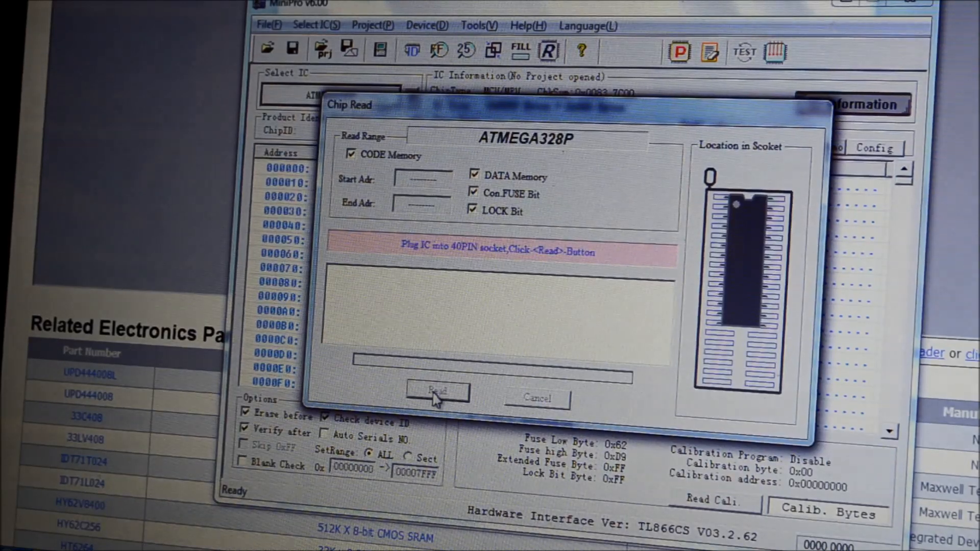
Step: Read the ATmega328P into the buffer and scroll through its code memory contents
{"action": "left_click", "coordinate": [436, 393]}
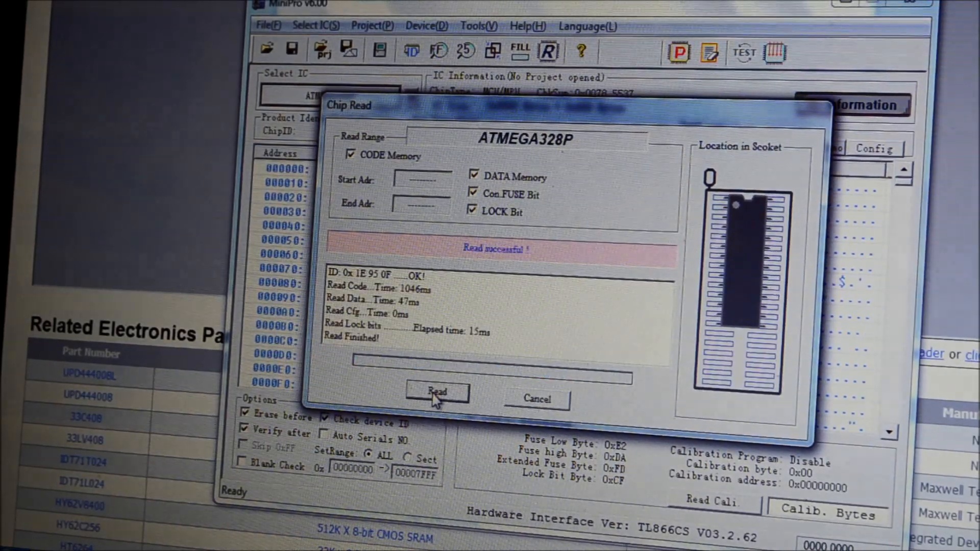
{"action": "left_click", "coordinate": [437, 392]}
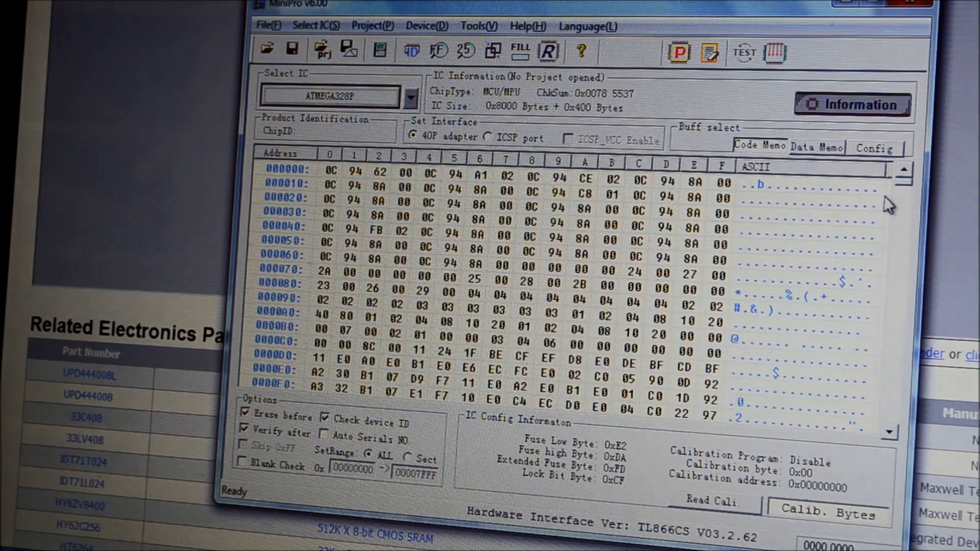
{"action": "scroll", "scroll_direction": "down", "scroll_amount": 3}
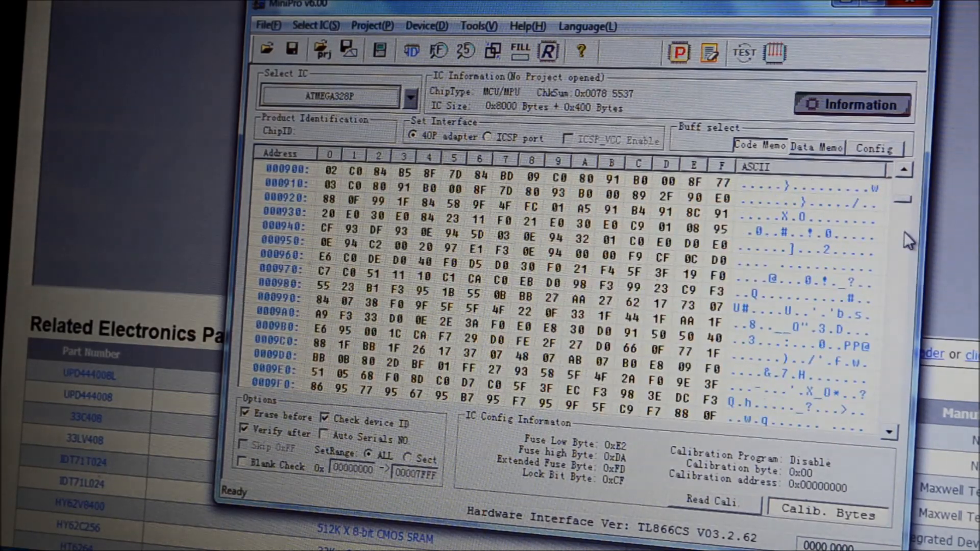
{"action": "scroll", "scroll_direction": "down", "scroll_amount": 3}
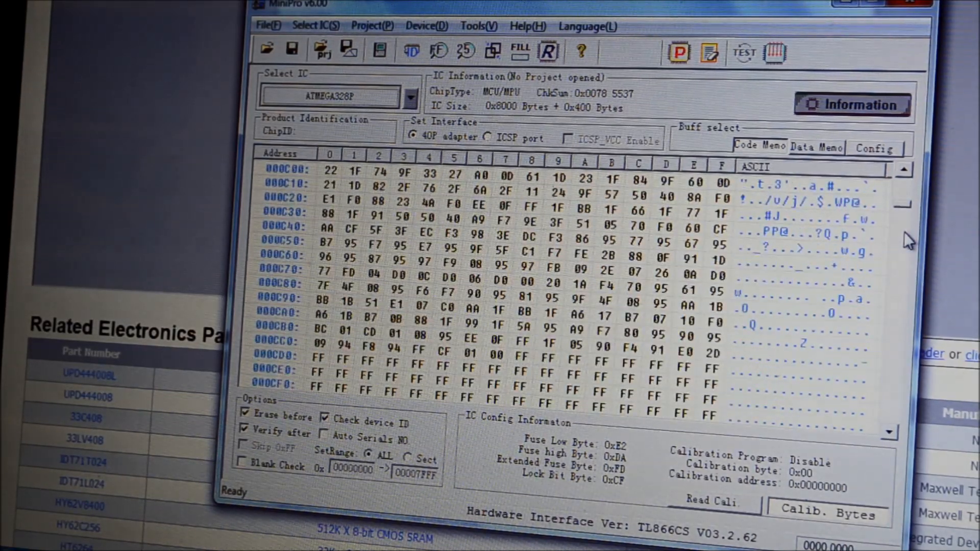
{"action": "scroll", "scroll_direction": "down", "scroll_amount": 3}
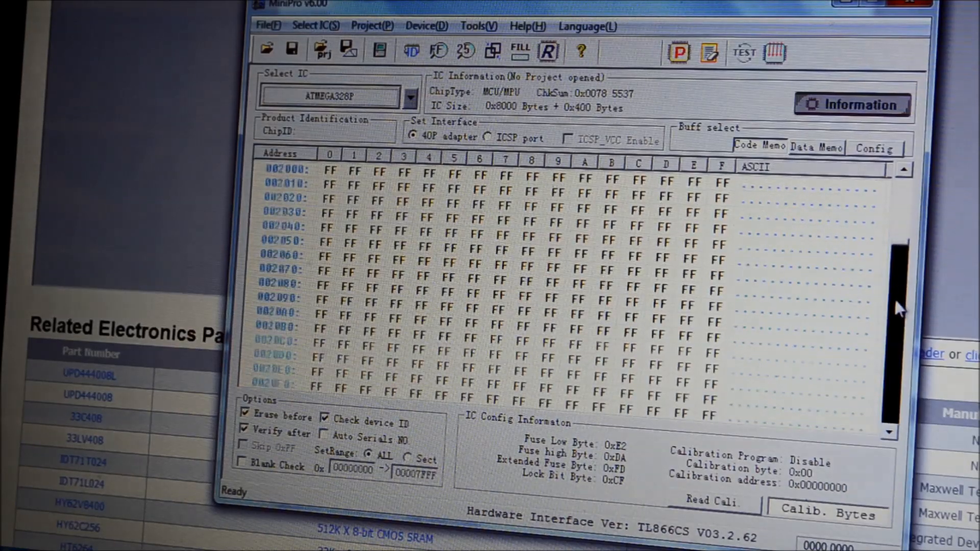
{"action": "scroll", "scroll_direction": "down", "scroll_amount": 3}
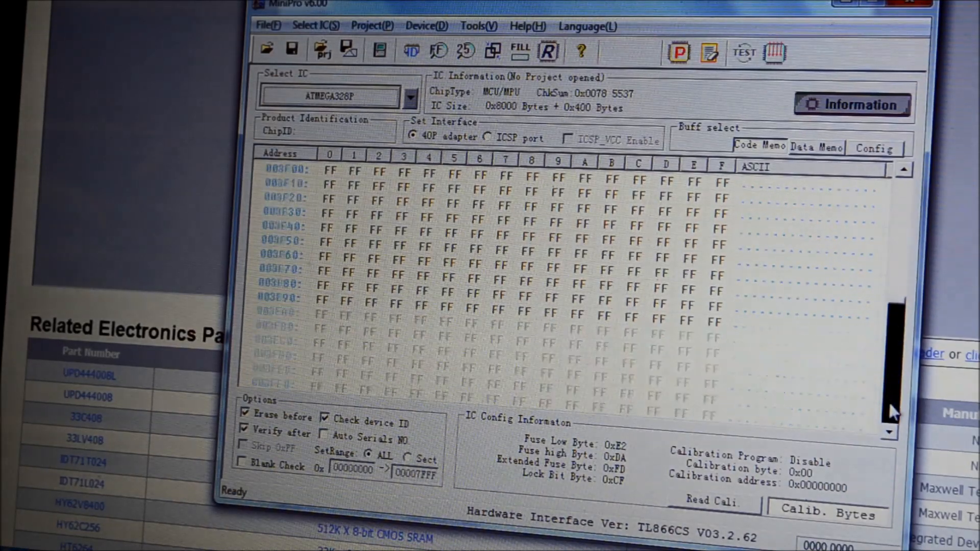
{"action": "scroll", "scroll_direction": "down", "scroll_amount": 3}
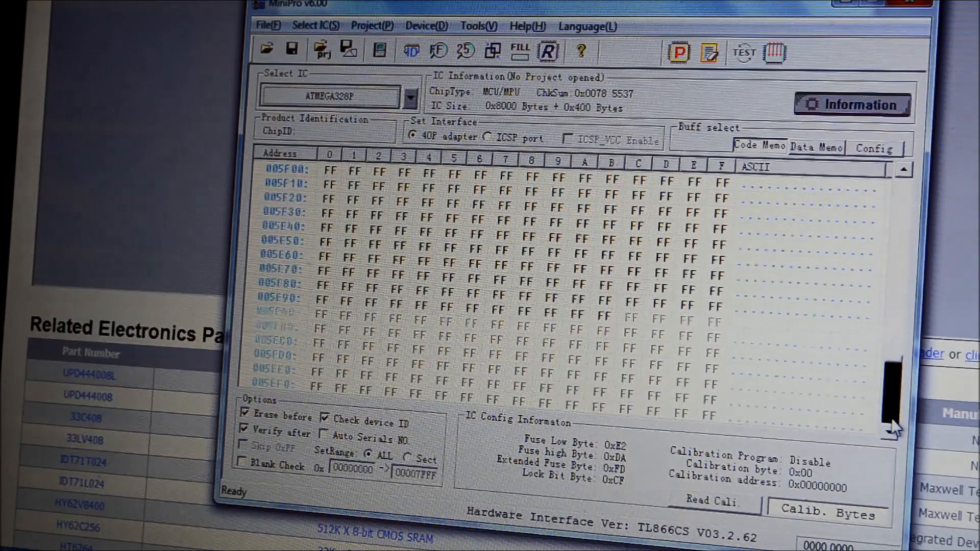
{"action": "scroll", "scroll_direction": "down", "scroll_amount": 3}
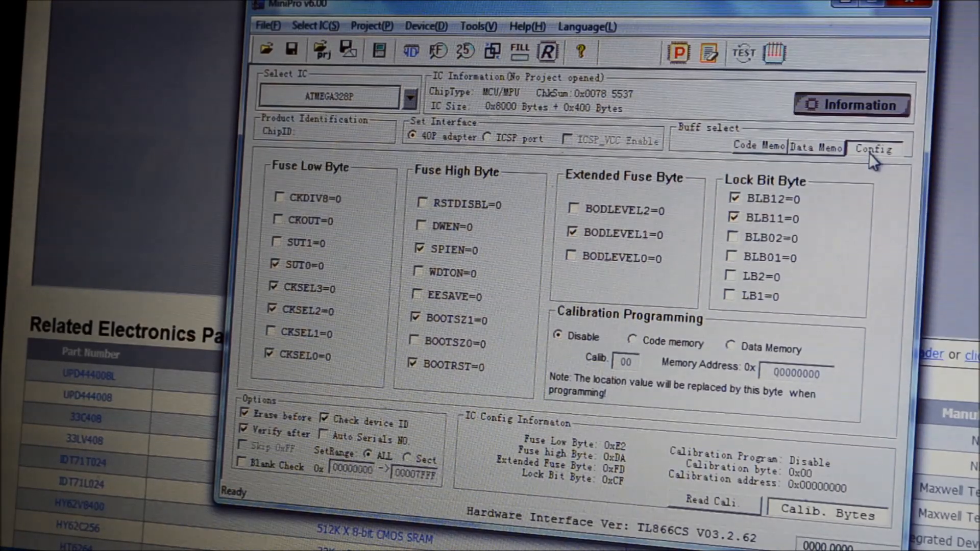
Step: Read the ATmega328P's calibration byte, which returns A9
{"action": "left_click", "coordinate": [707, 501]}
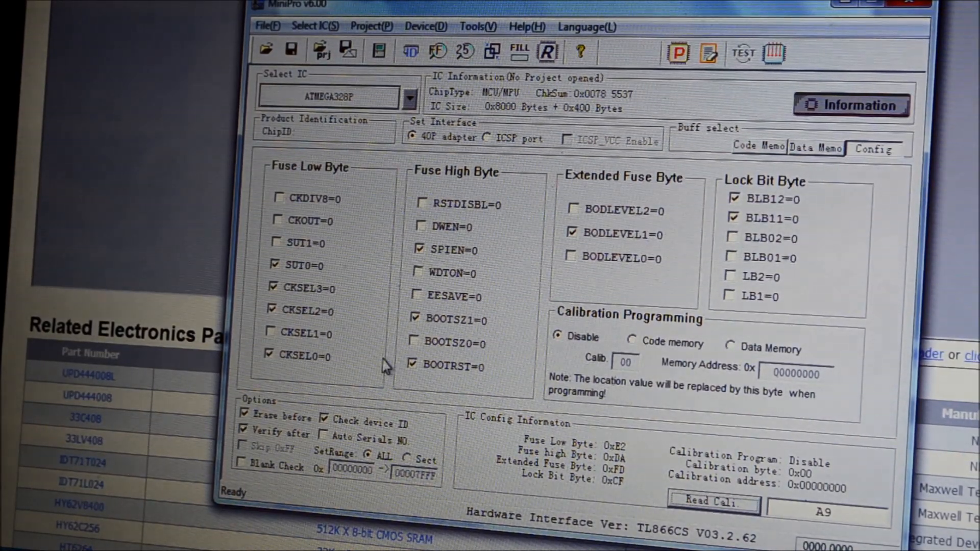
{"action": "mouse_move", "coordinate": [616, 248]}
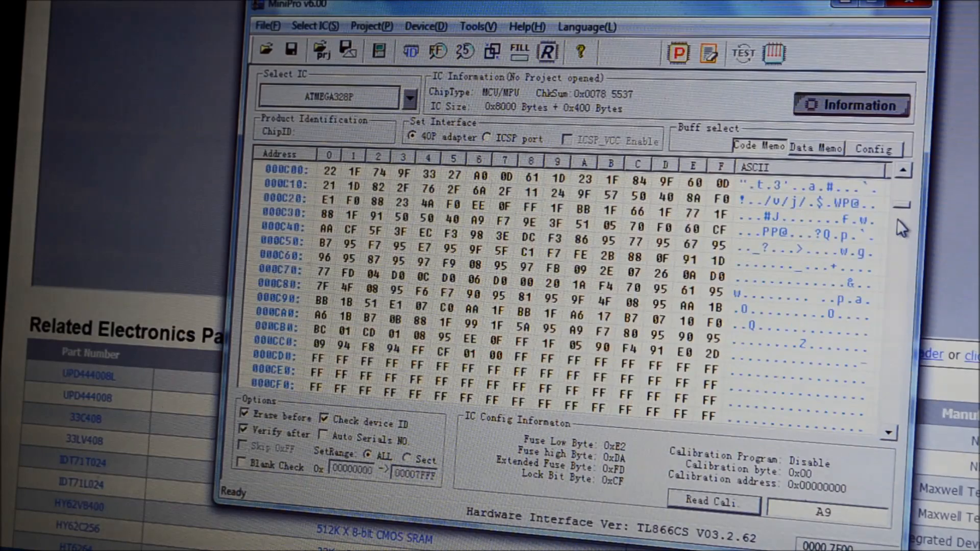
Step: Save the code memory buffer to a BIN file via File > Save
{"action": "left_click", "coordinate": [267, 26]}
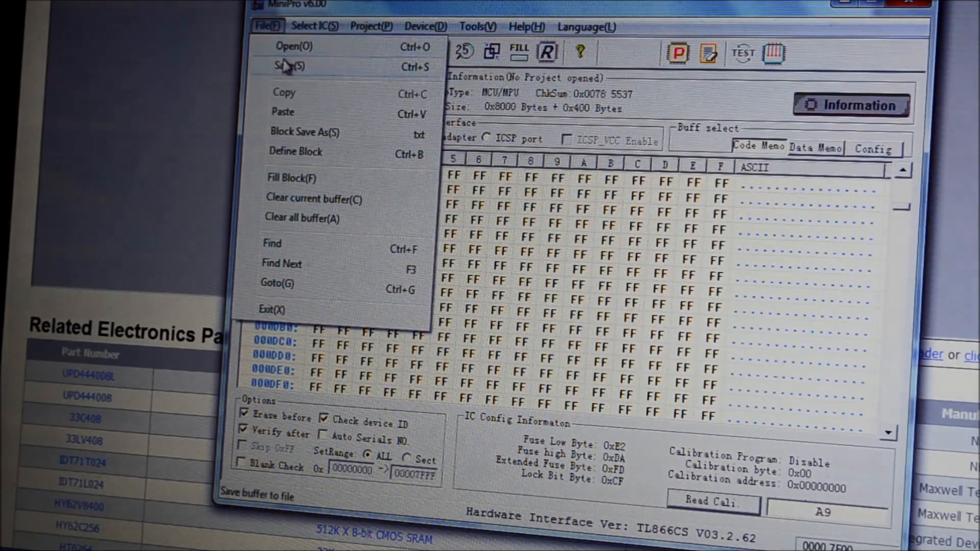
{"action": "left_click", "coordinate": [288, 67]}
{"action": "type", "text": "atmega328p lig"}
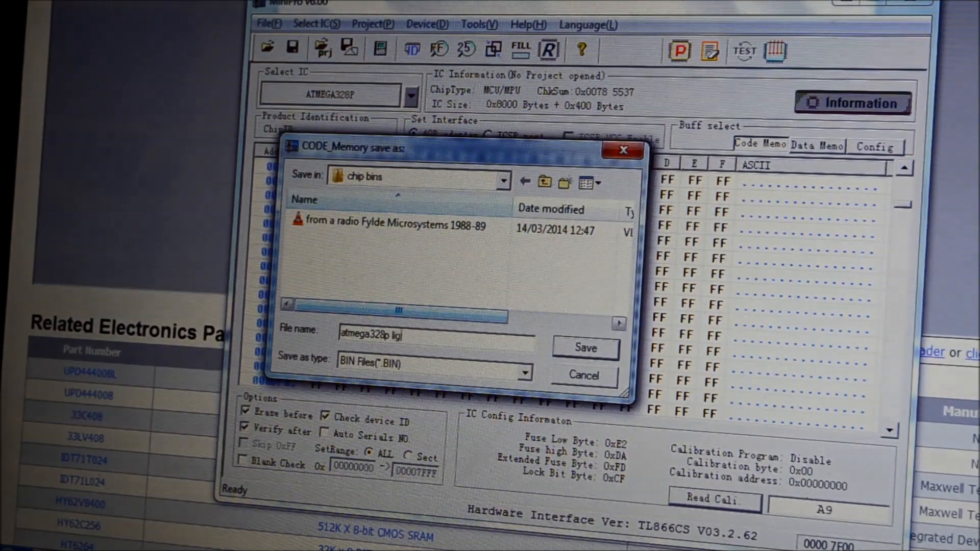
{"action": "left_click", "coordinate": [583, 348]}
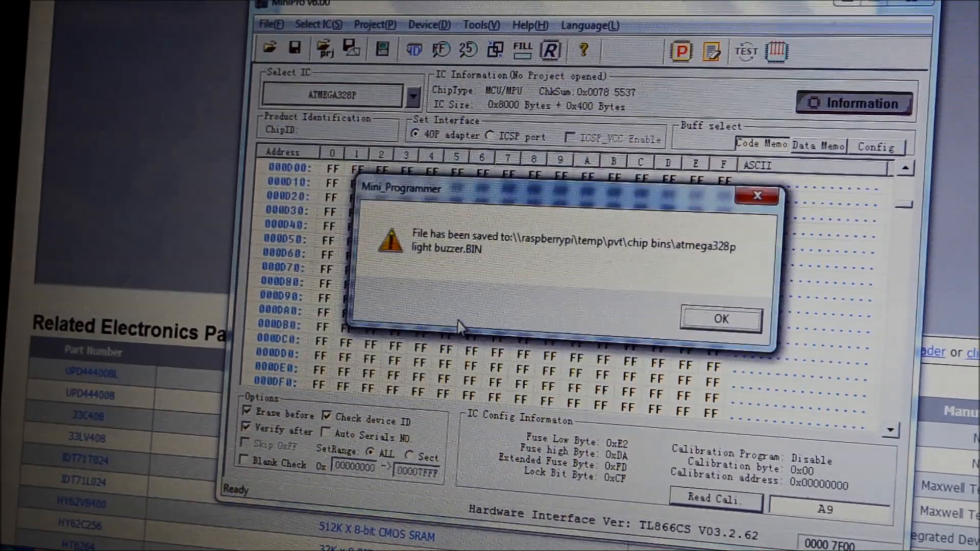
{"action": "left_click", "coordinate": [720, 319]}
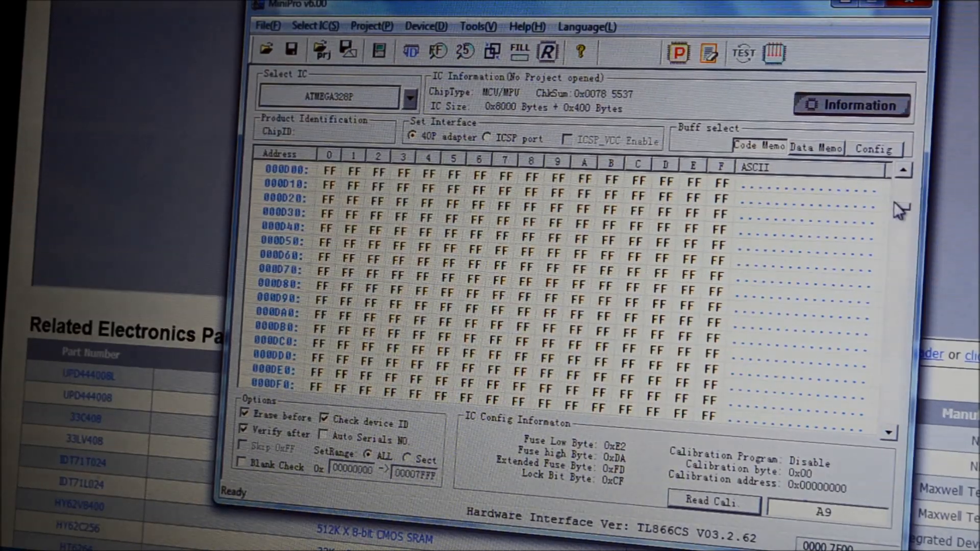
Step: Re-read the chip and save the buffer again as 'atmega328p light buzzer.BIN'
{"action": "left_click", "coordinate": [547, 50]}
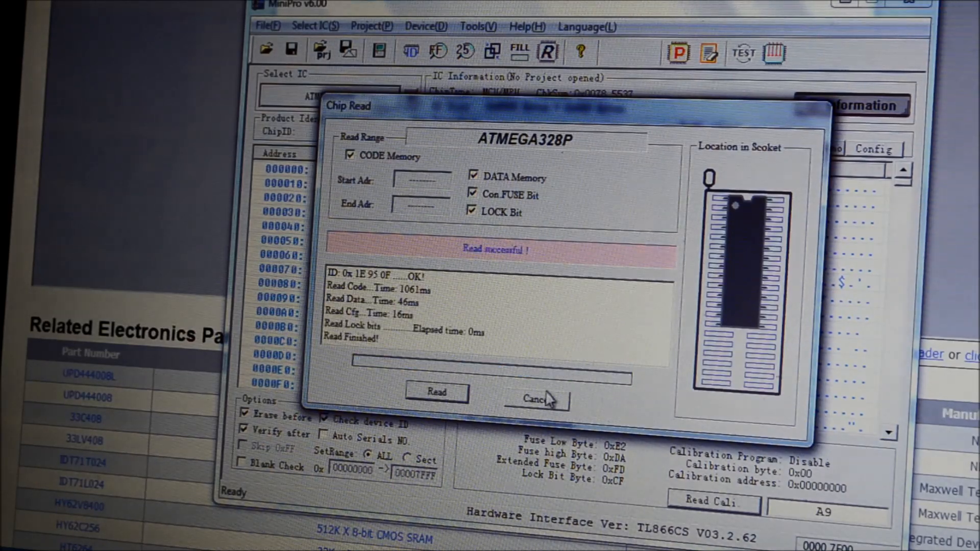
{"action": "left_click", "coordinate": [535, 398]}
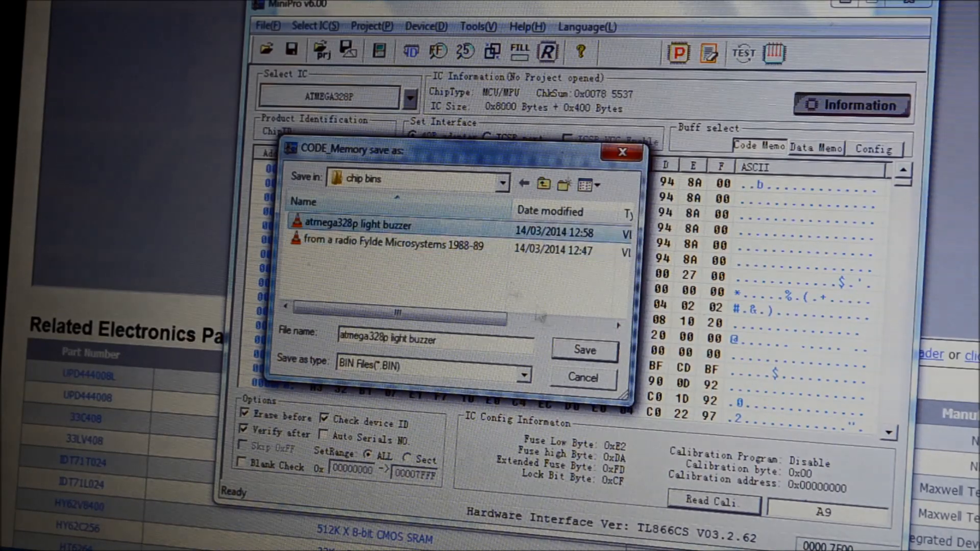
{"action": "left_click", "coordinate": [583, 349]}
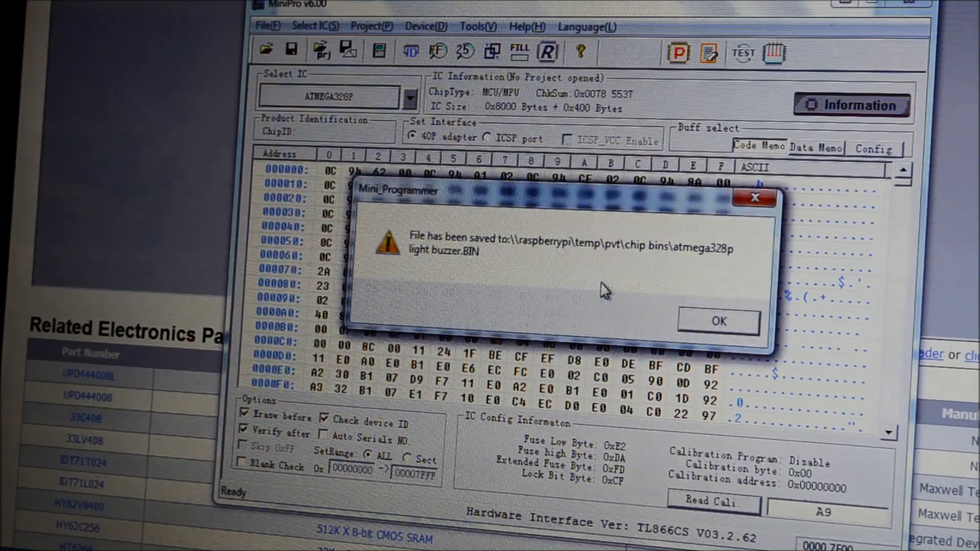
{"action": "left_click", "coordinate": [718, 320]}
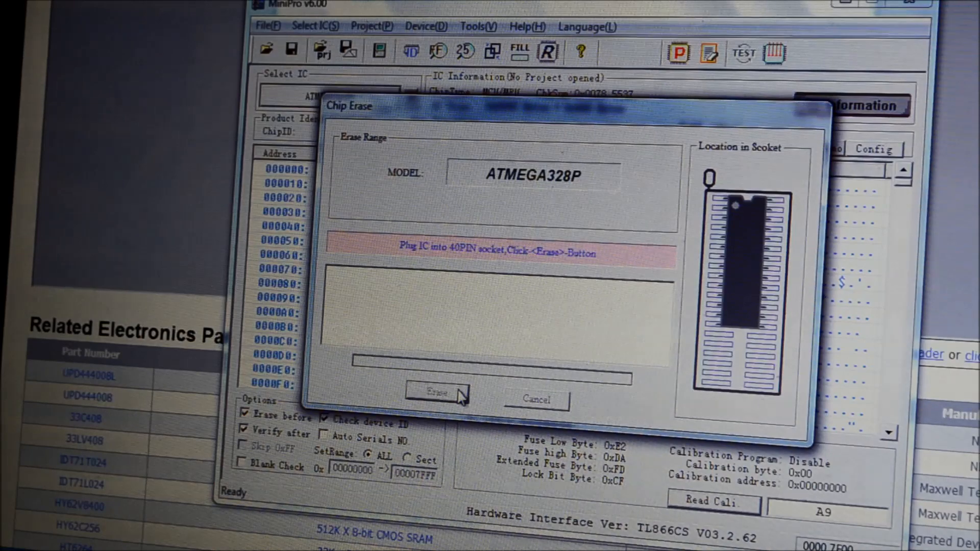
Step: Erase the ATmega328P, then read it back to show all-FF code memory
{"action": "left_click", "coordinate": [438, 392]}
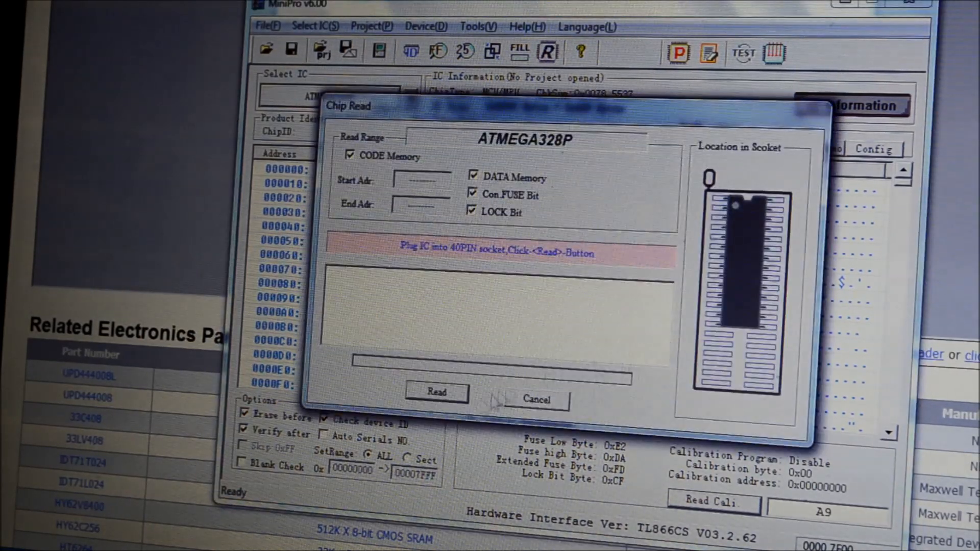
{"action": "left_click", "coordinate": [437, 391]}
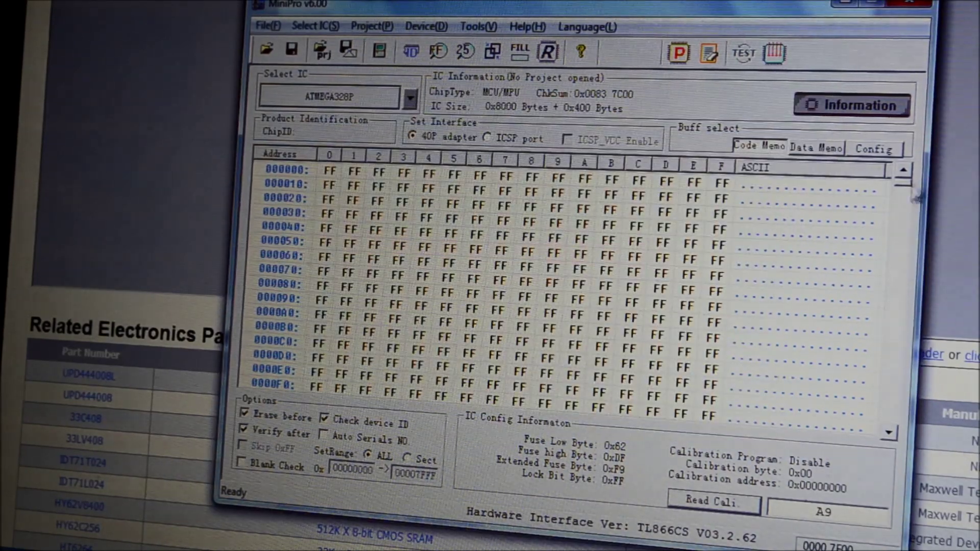
{"action": "scroll", "scroll_direction": "down", "scroll_amount": 3}
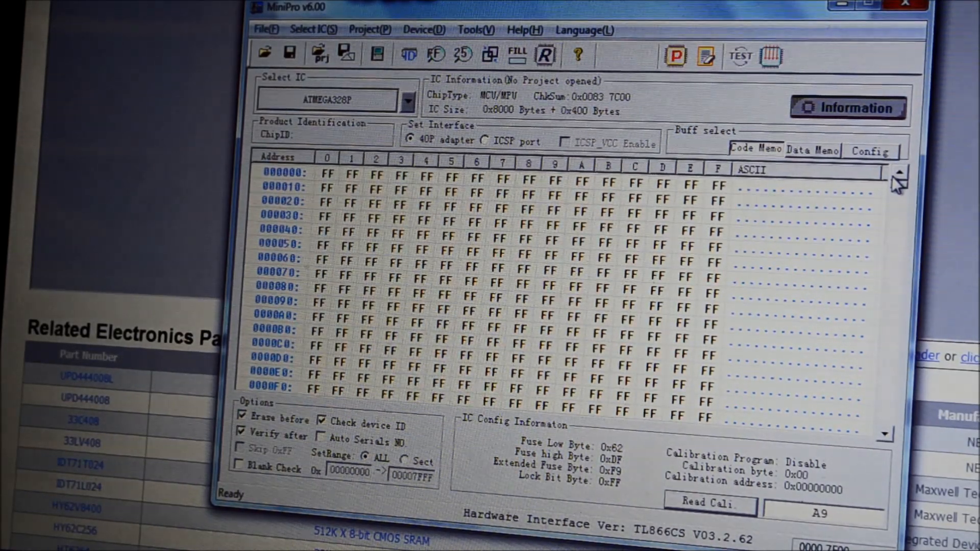
Step: Run a blank check on the erased ATmega328P
{"action": "left_click", "coordinate": [545, 55]}
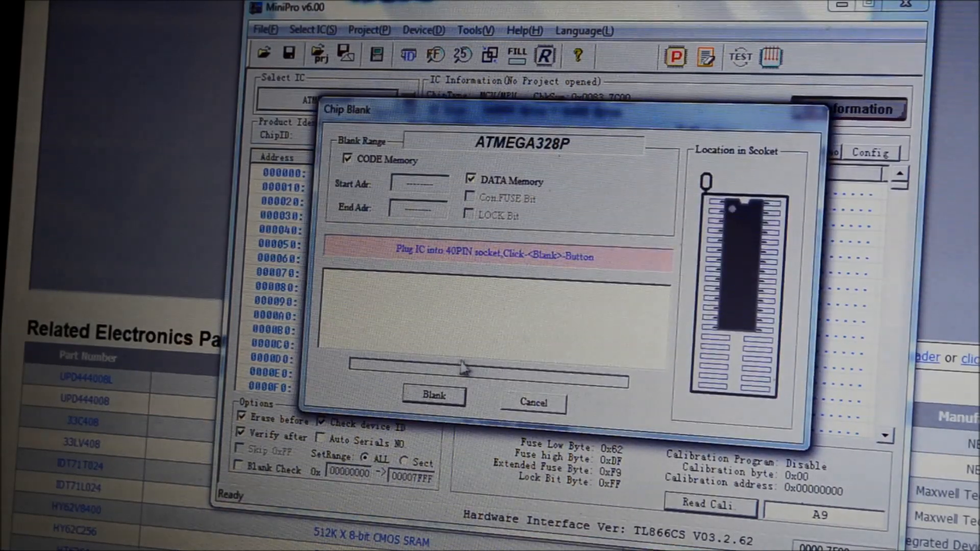
{"action": "left_click", "coordinate": [433, 395]}
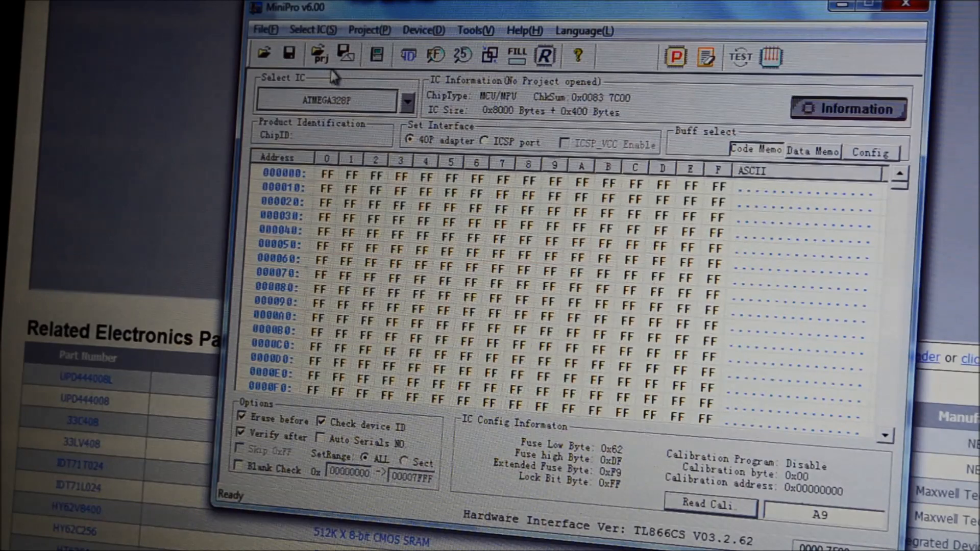
Step: Load the saved BIN file as BINARY into Code Memory, restoring checksum 0x0078 5537
{"action": "left_click", "coordinate": [263, 53]}
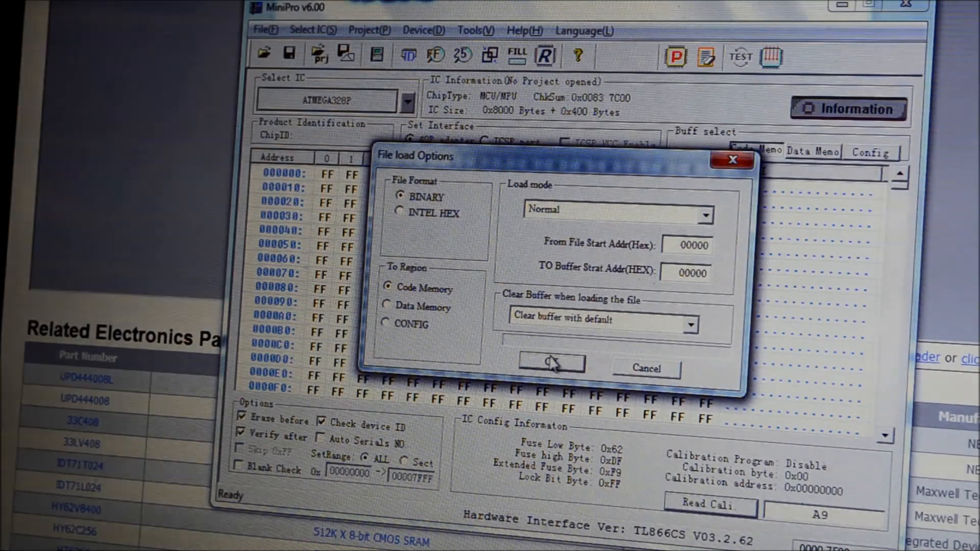
{"action": "left_click", "coordinate": [551, 362]}
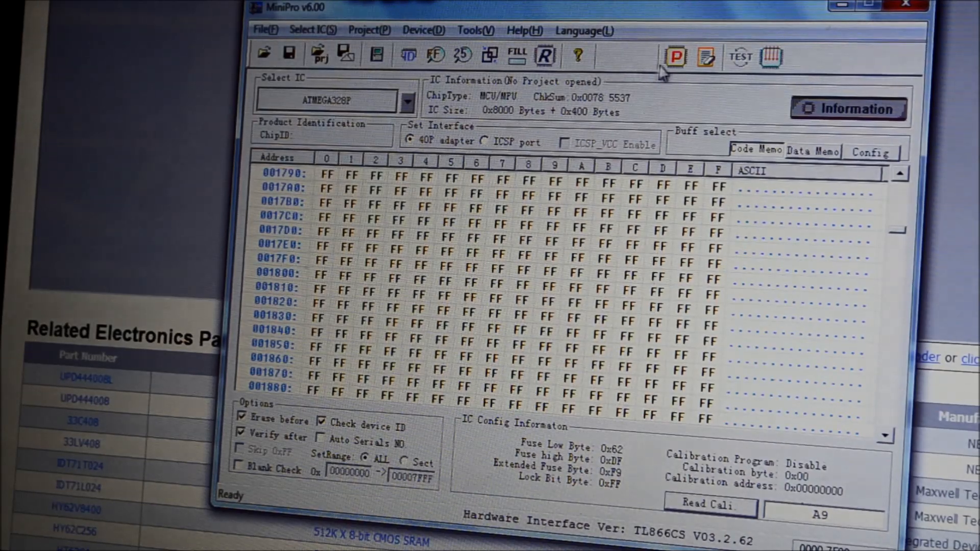
Step: Program the ATmega328P from the loaded buffer and read it back, confirming checksum 0x0078 5537
{"action": "left_click", "coordinate": [673, 56]}
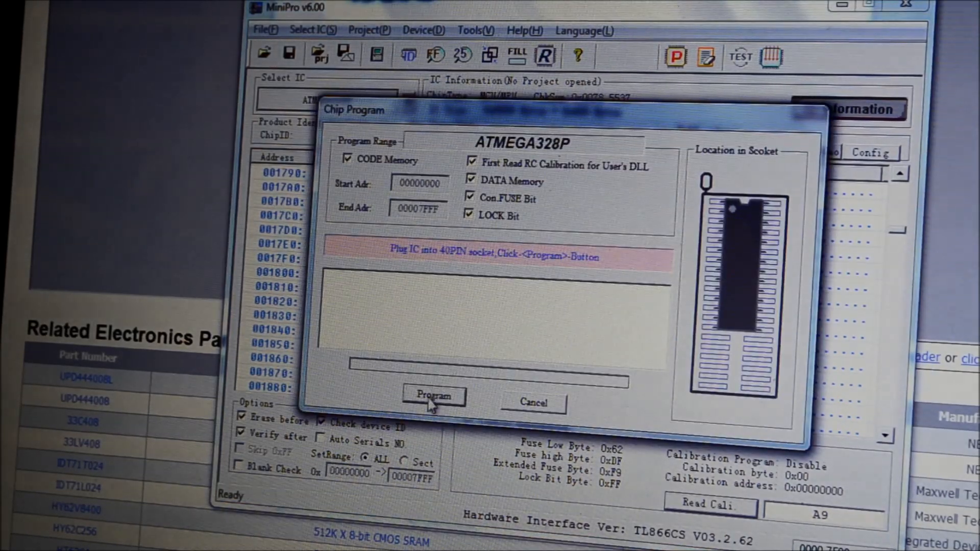
{"action": "left_click", "coordinate": [432, 395]}
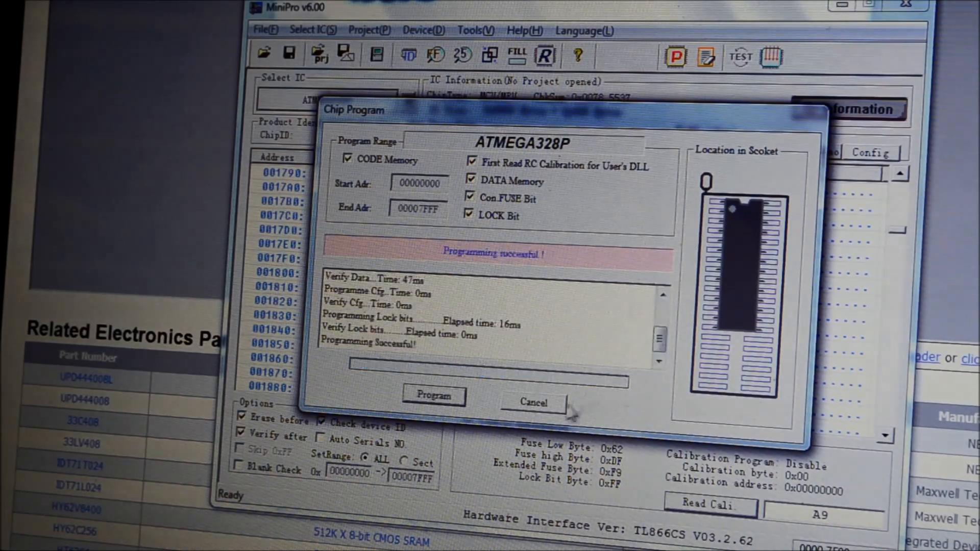
{"action": "left_click", "coordinate": [531, 403]}
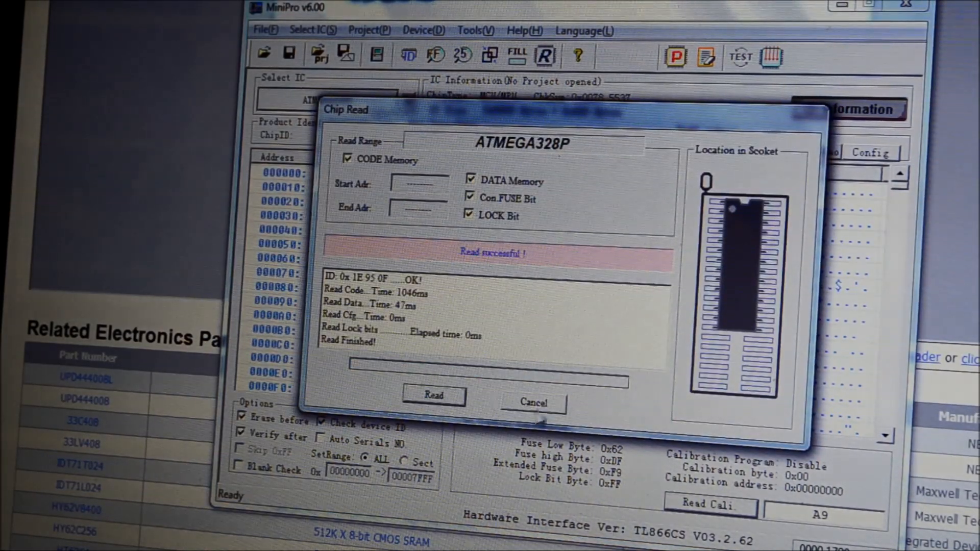
{"action": "left_click", "coordinate": [532, 403]}
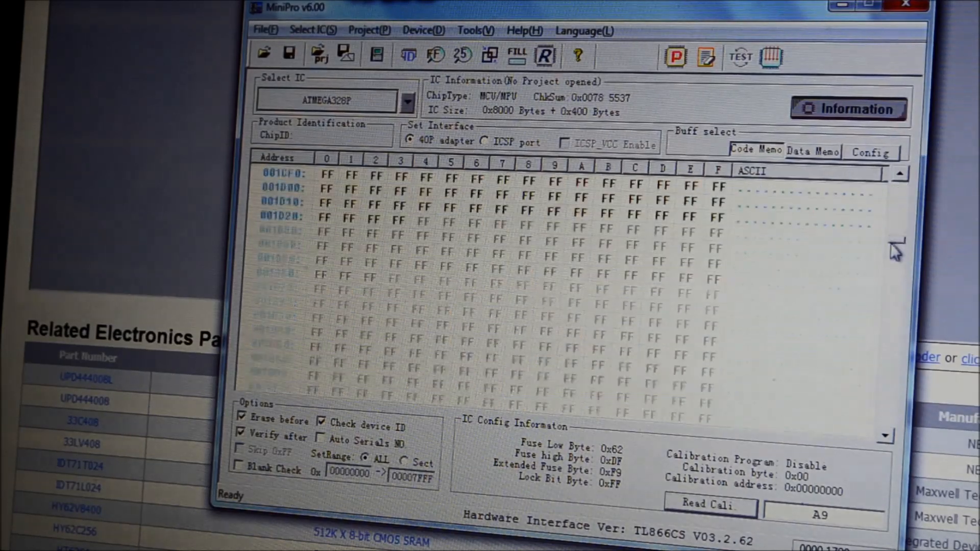
{"action": "scroll", "scroll_direction": "down", "scroll_amount": 3}
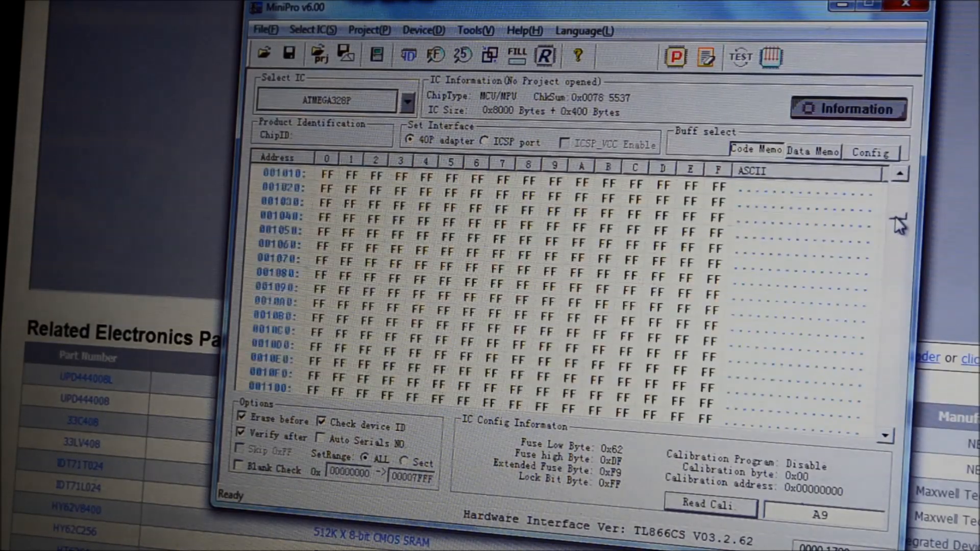